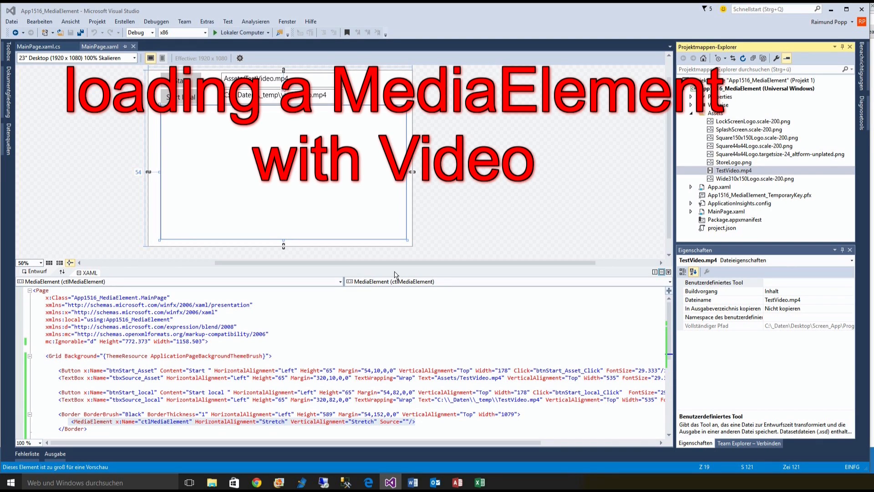
mouse_move(87, 426)
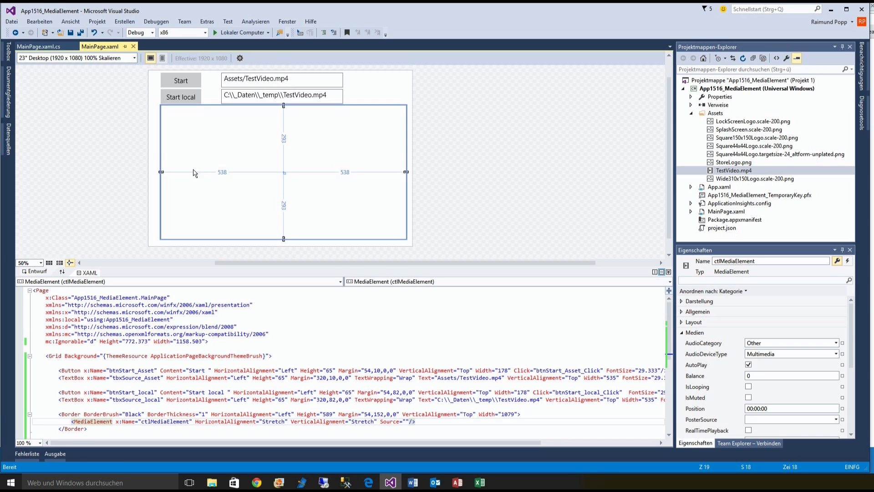
mouse_move(183, 105)
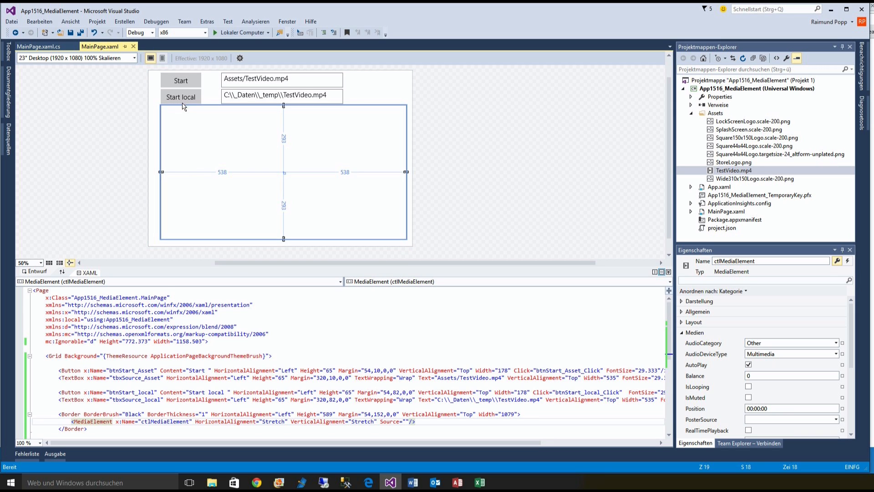
Review the Start buttons and the Assets/TestVideo.mp4 and local file path boxes in the layout
left_click(181, 97)
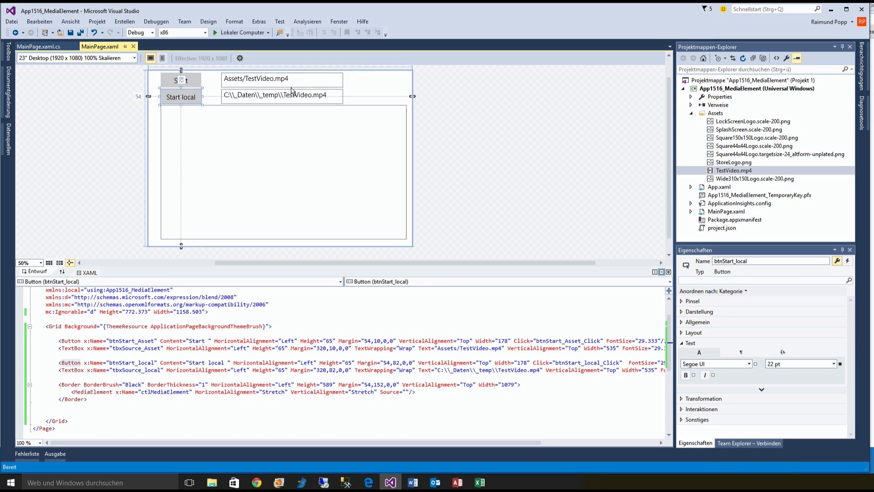
left_click(281, 79)
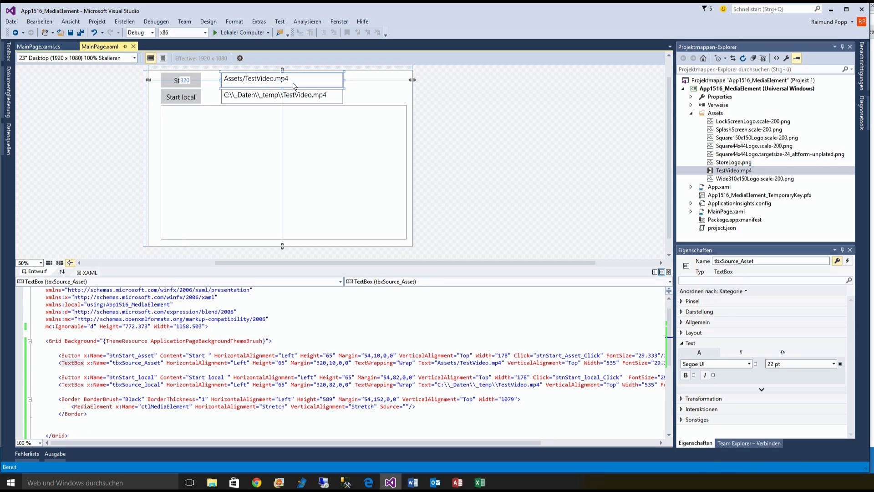
mouse_move(244, 85)
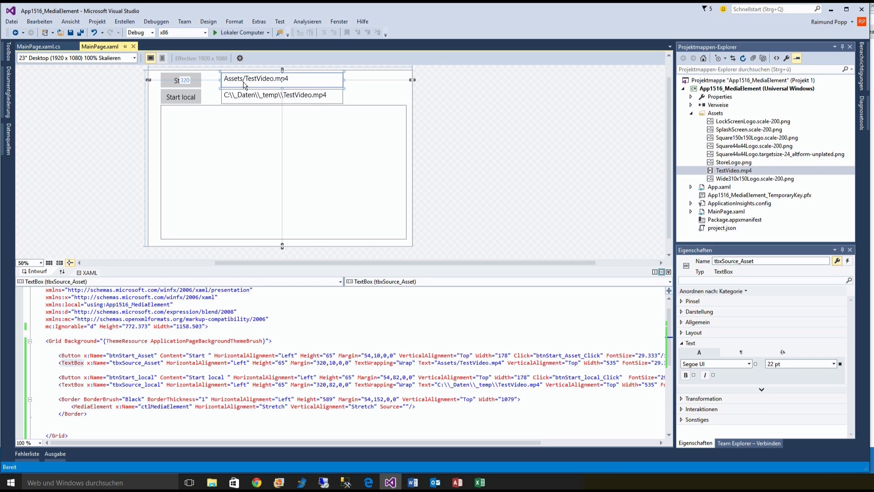
mouse_move(230, 83)
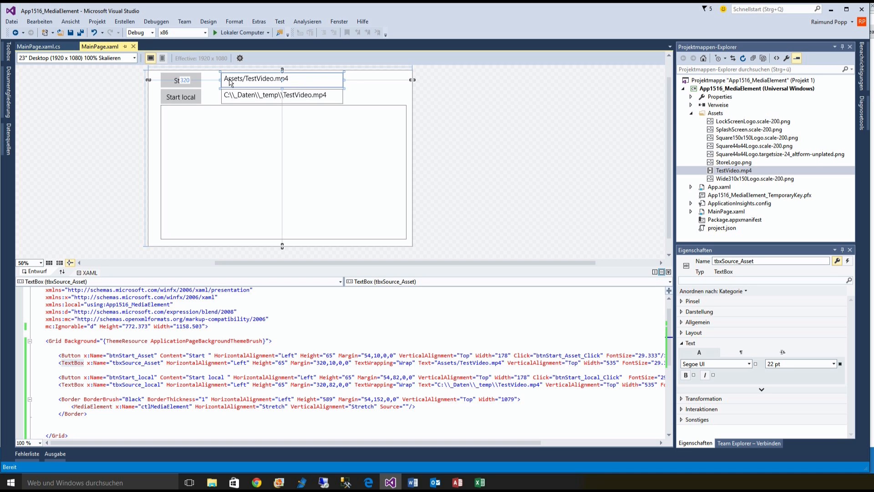
left_click(734, 170)
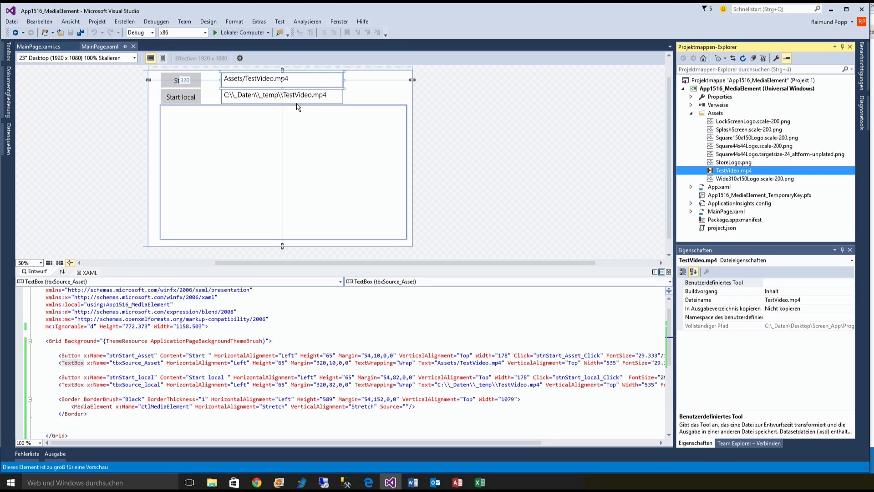
left_click(281, 95)
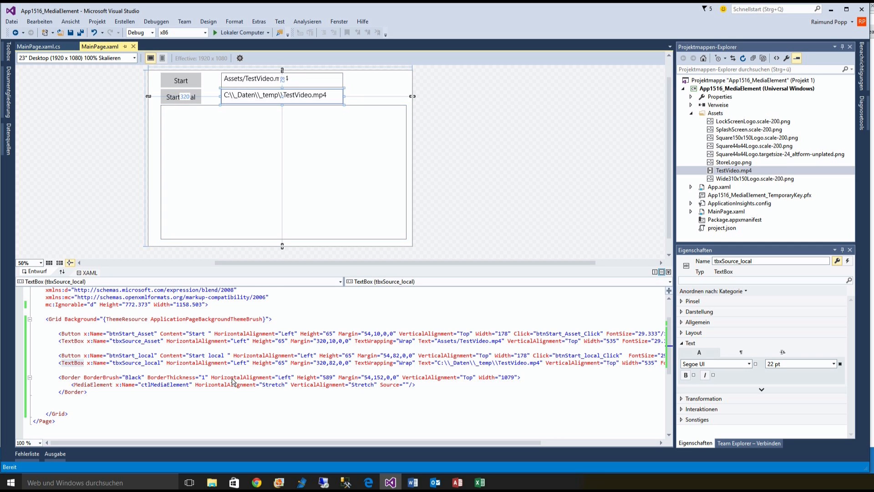
mouse_move(133, 184)
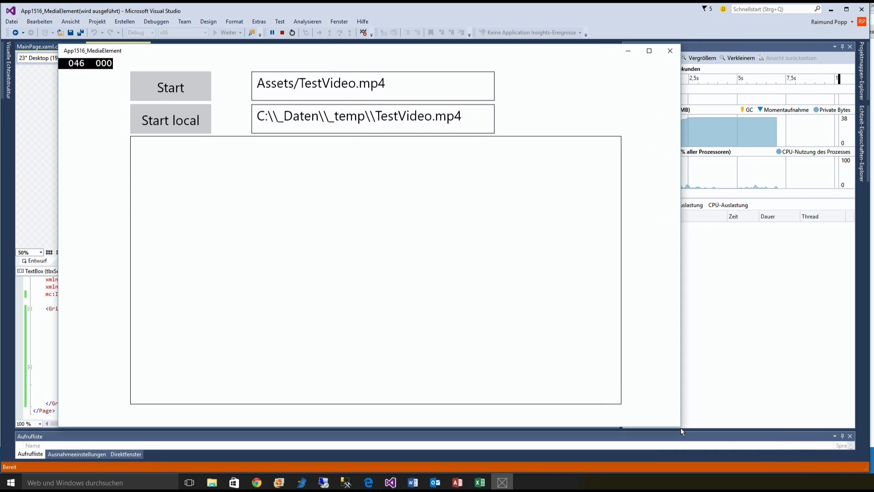
Run the app, start TestVideo.mp4 playing in the media area, then stop the app
left_click(170, 87)
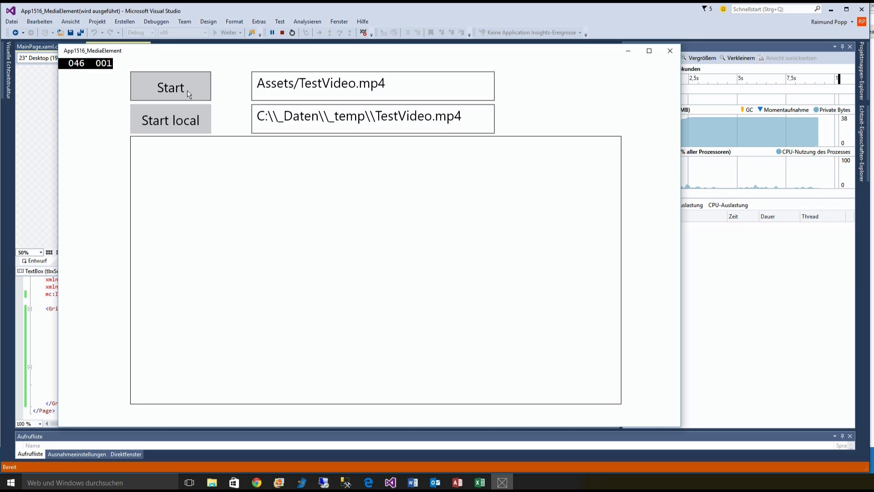
left_click(170, 88)
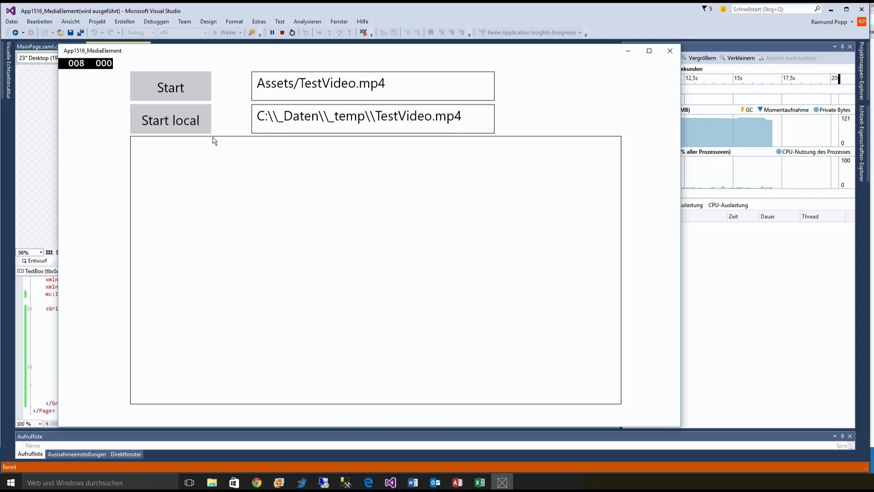
double_click(265, 115)
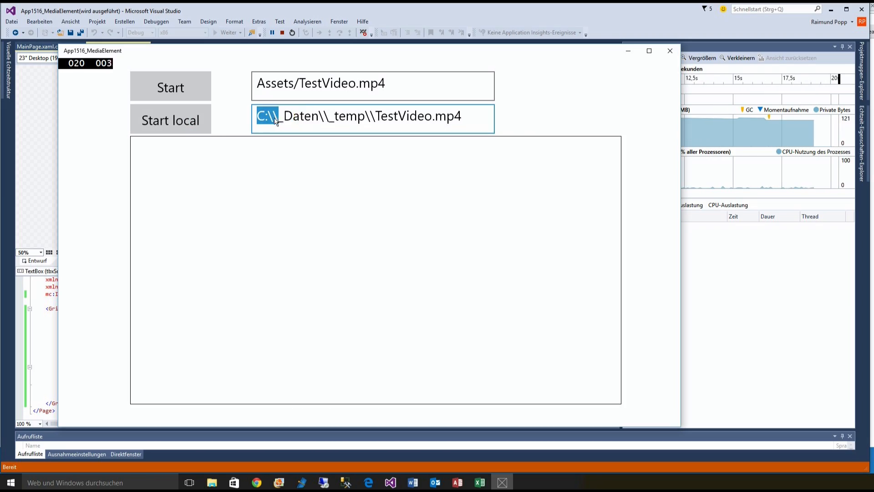
left_click(170, 120)
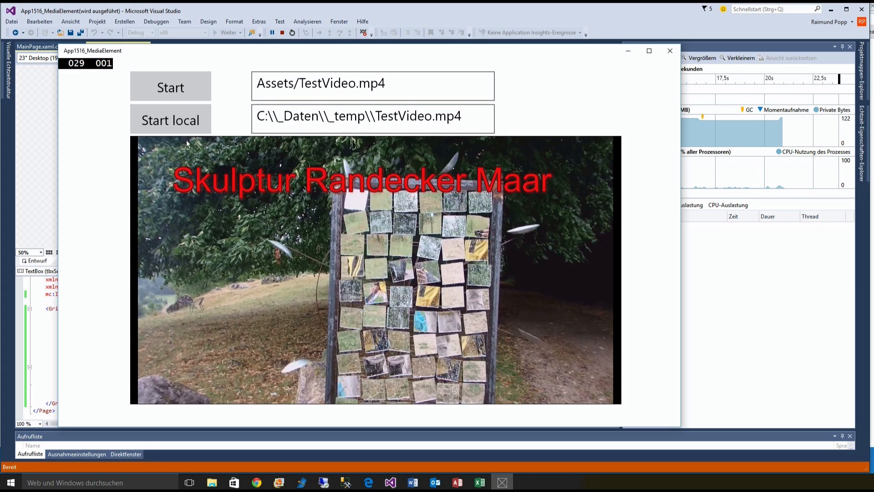
left_click(292, 31)
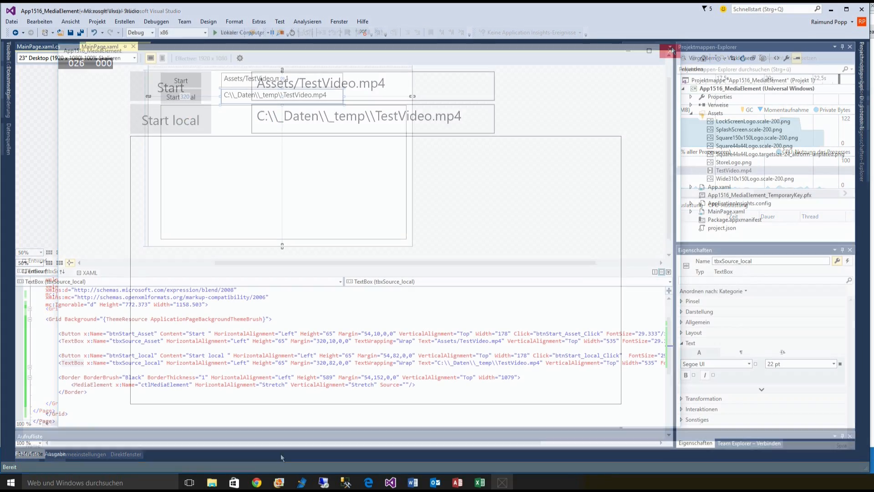
Show MainPage.xaml.cs with the btnStart_Asset_Click and btnStart_local_Click handlers and their AutoPlay line
left_click(38, 46)
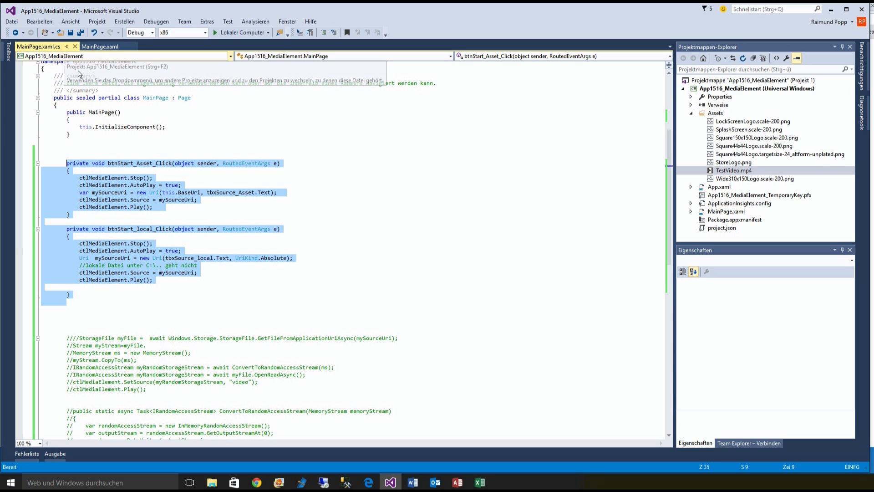
mouse_move(128, 176)
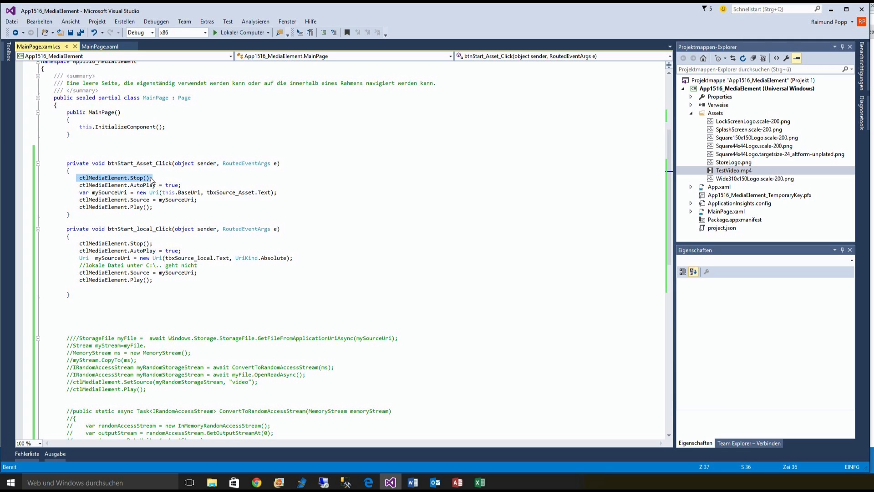
mouse_move(134, 190)
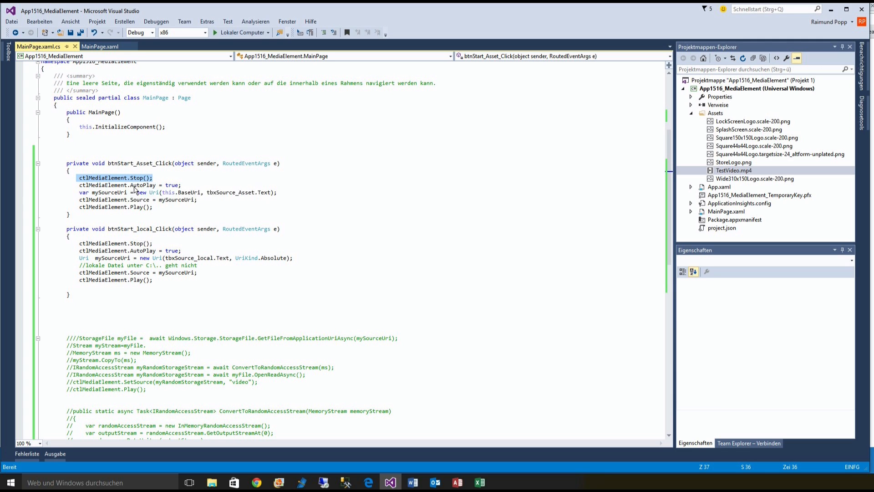
left_click(142, 184)
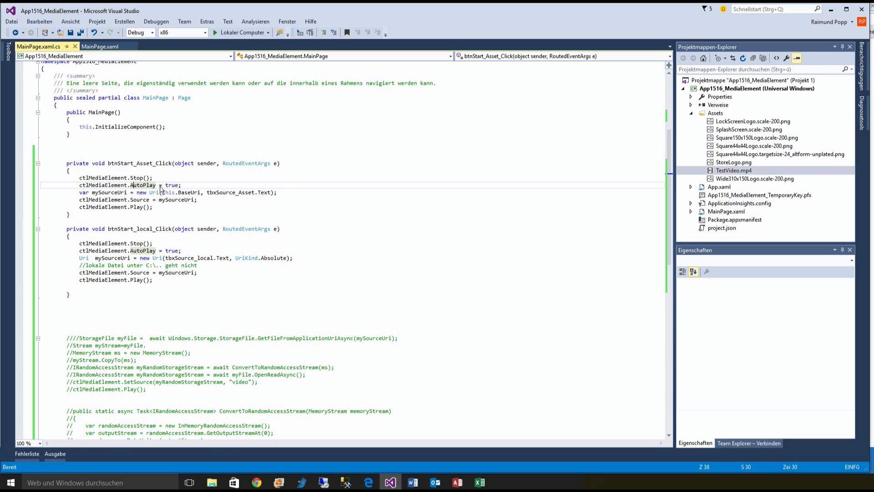
mouse_move(82, 189)
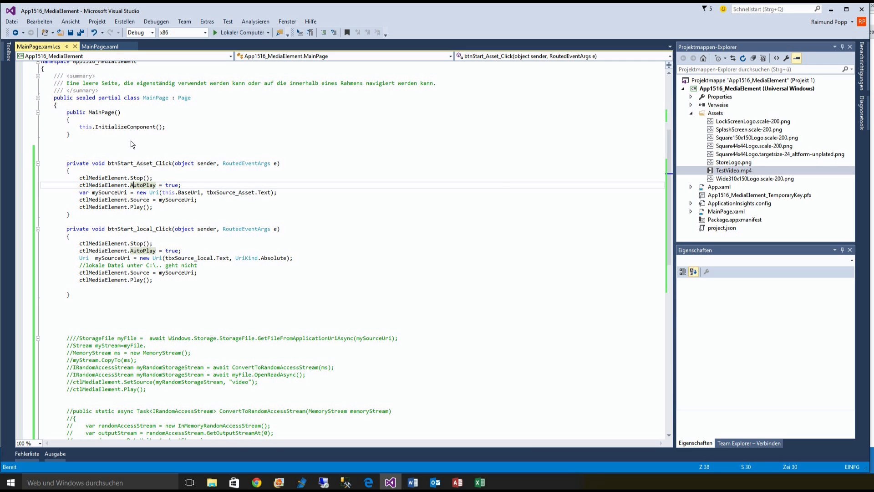
mouse_move(101, 195)
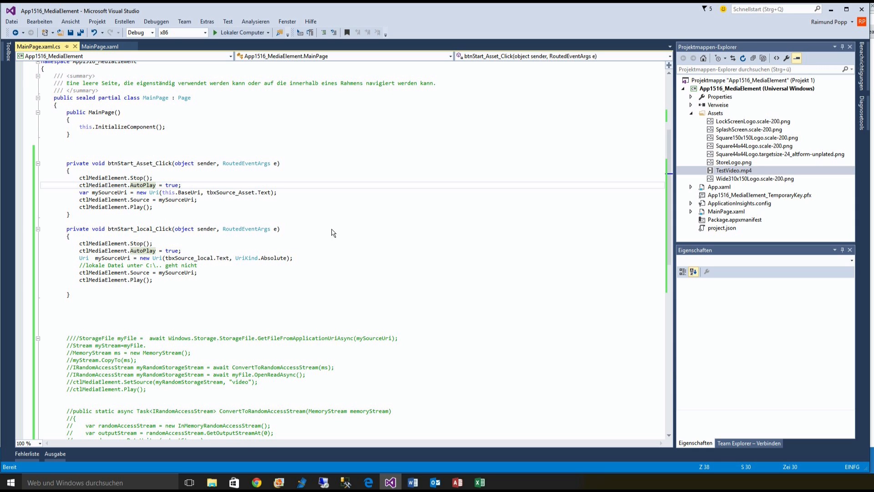
mouse_move(273, 195)
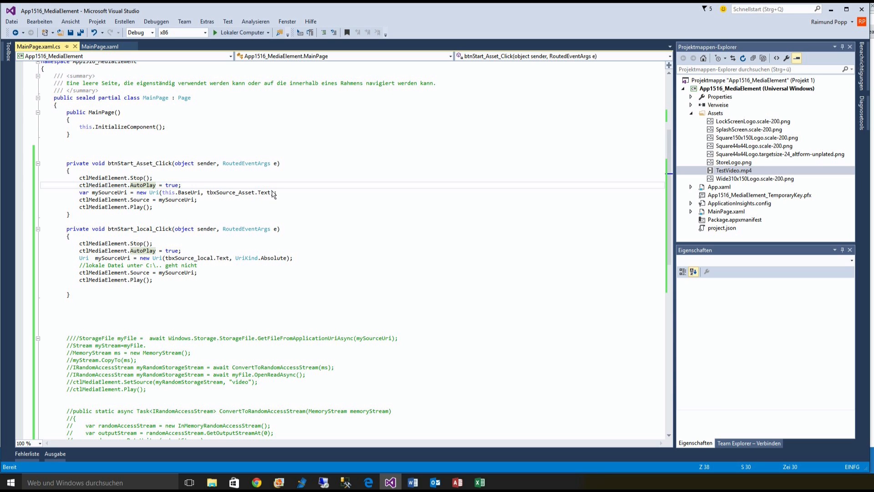
double_click(239, 192)
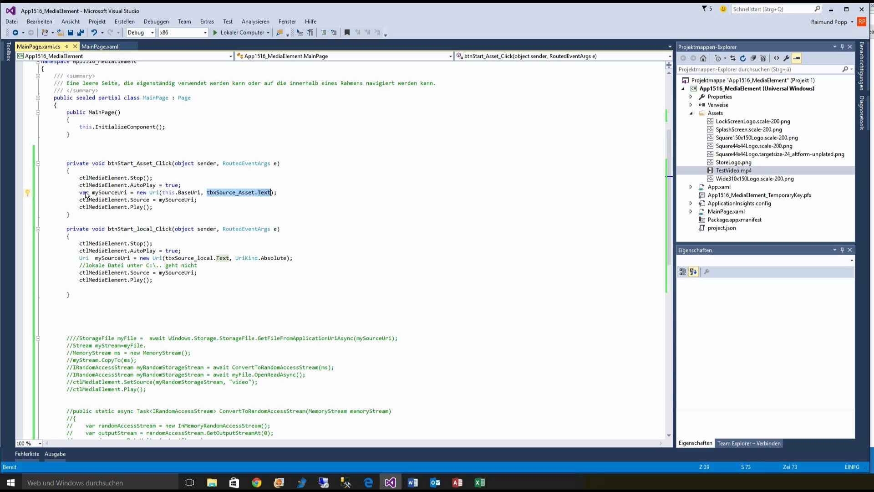
mouse_move(105, 205)
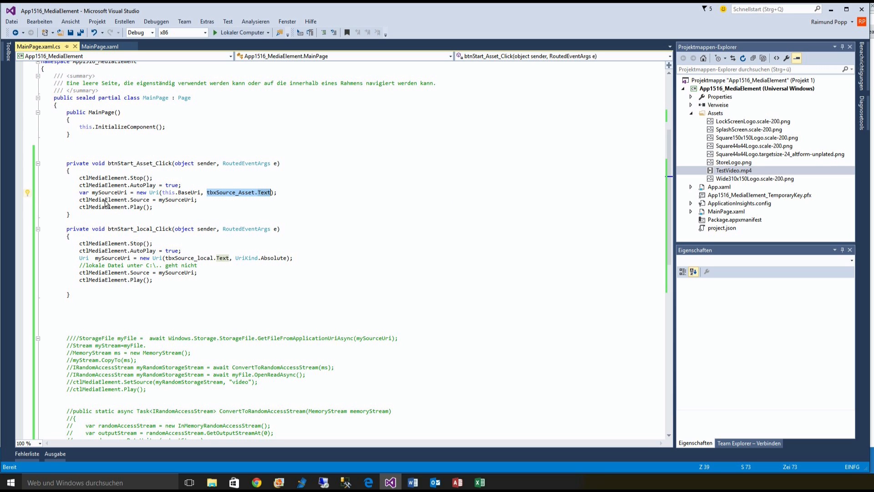
left_click(106, 192)
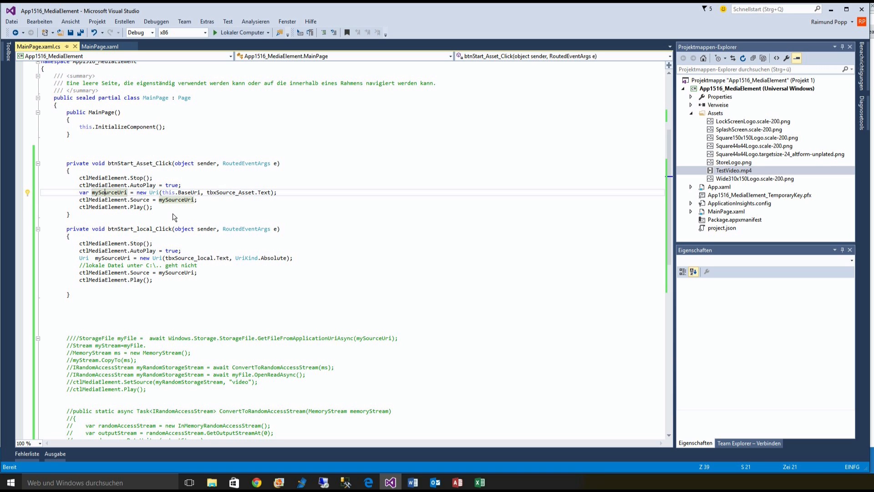
mouse_move(178, 200)
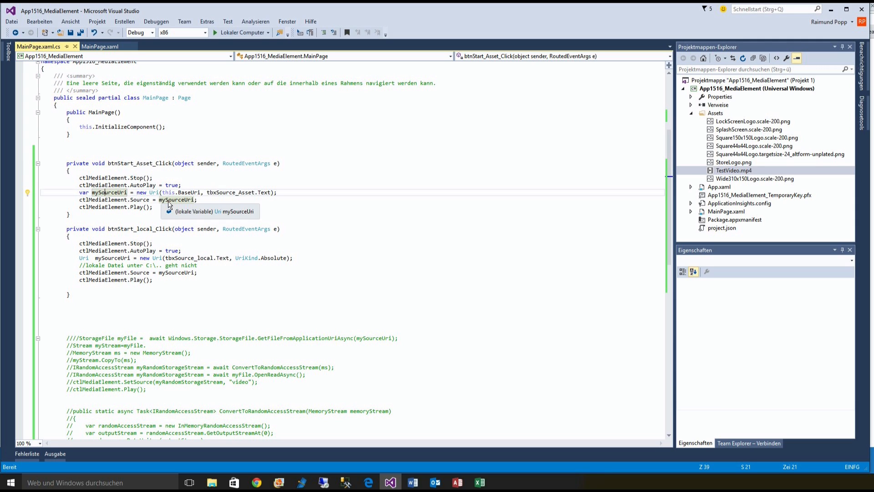
mouse_move(131, 199)
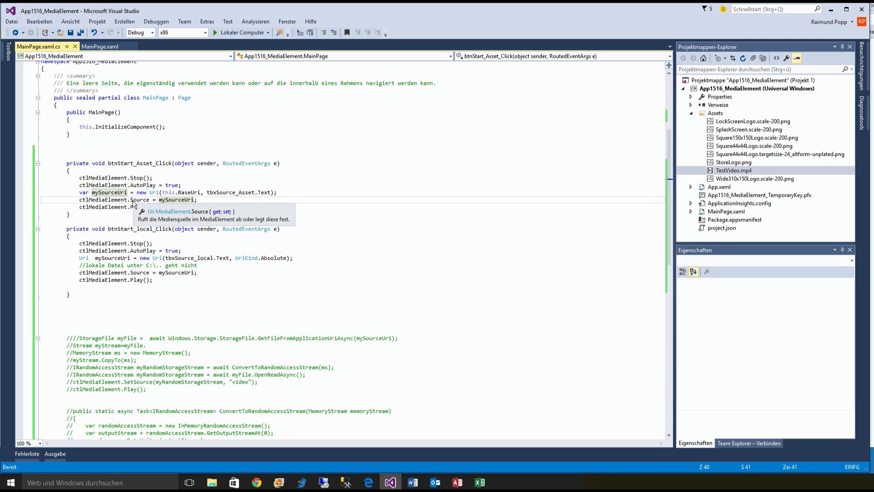
left_click(173, 199)
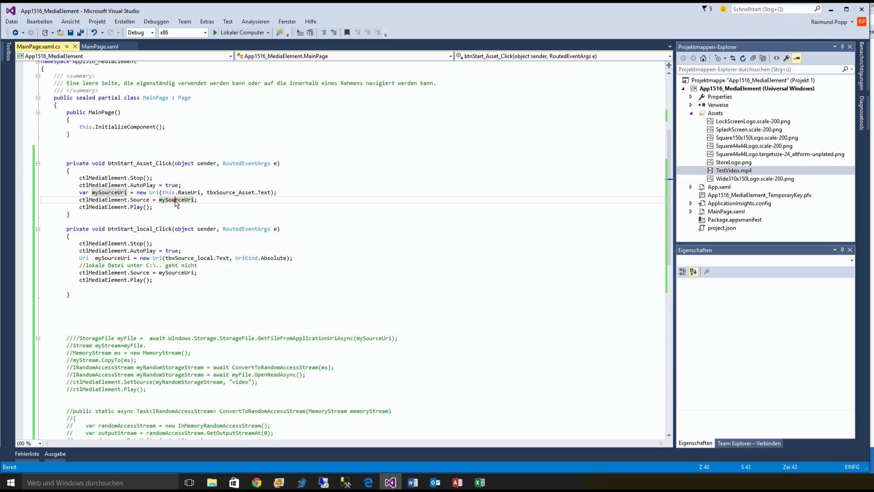
mouse_move(137, 207)
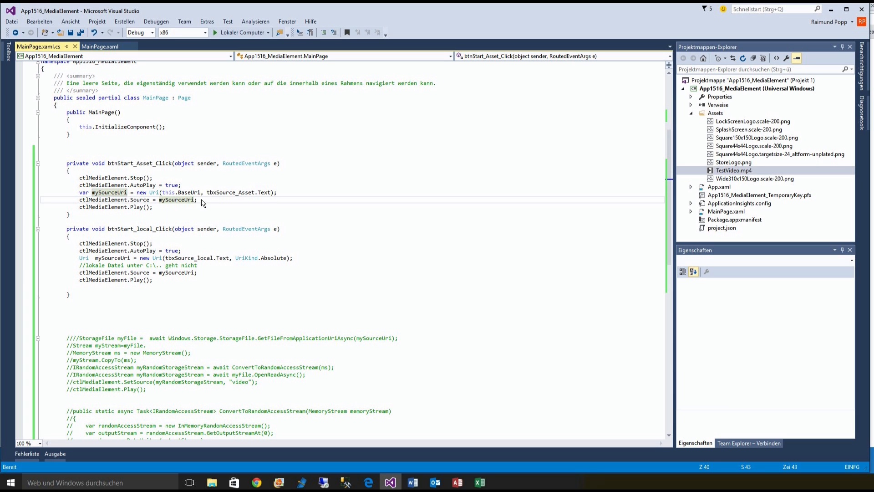
mouse_move(240, 192)
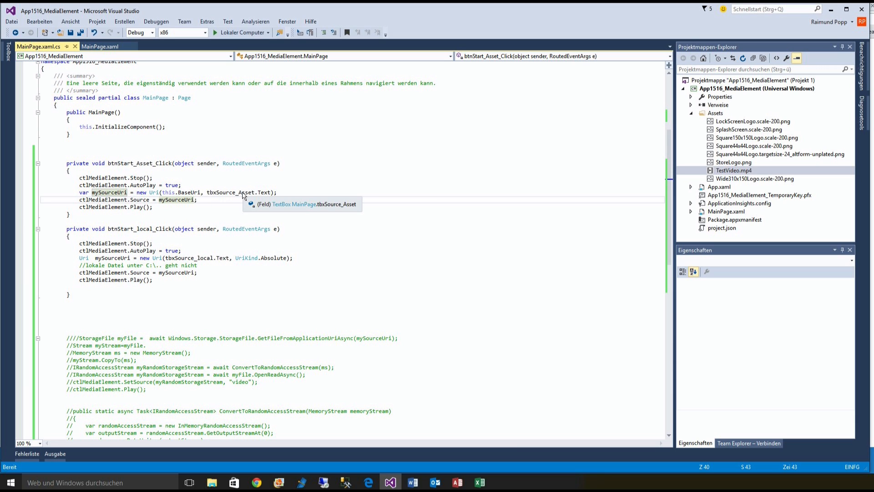
mouse_move(153, 268)
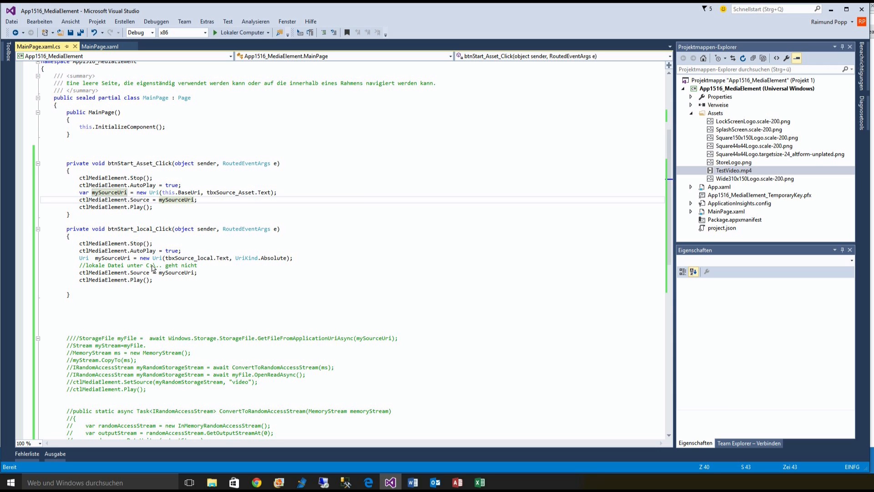
mouse_move(210, 263)
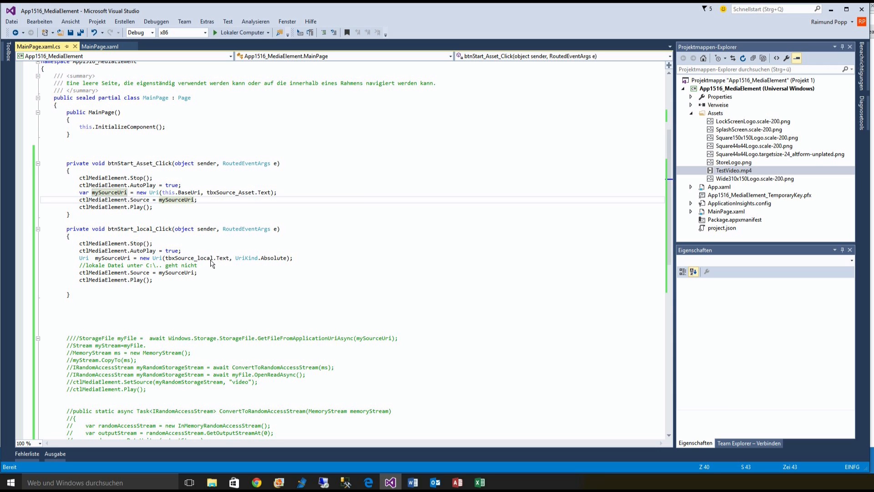